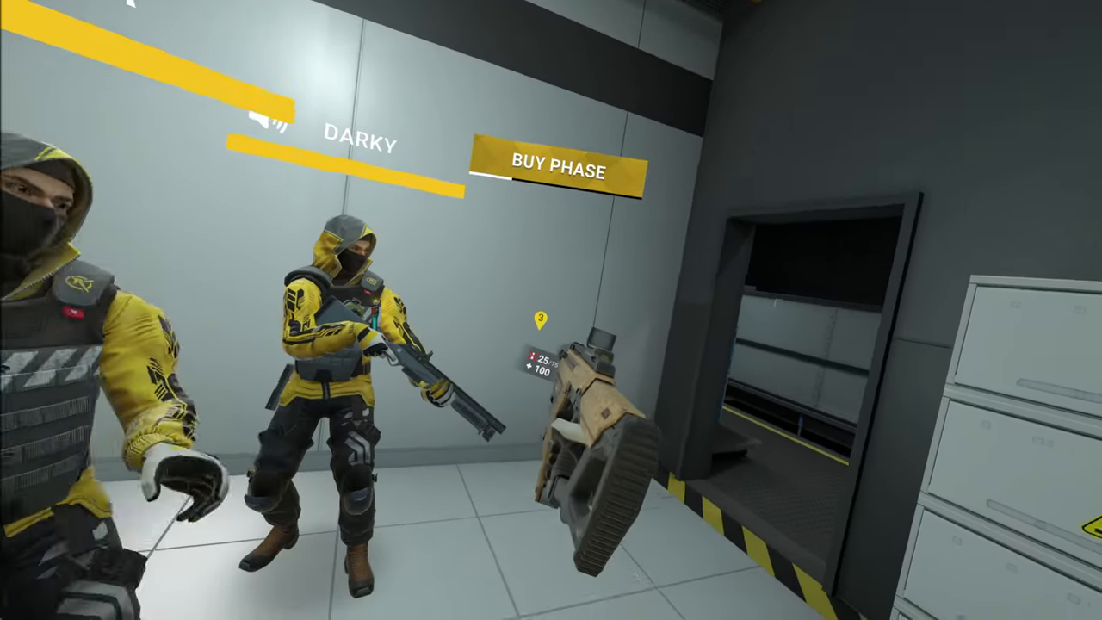
pyautogui.moveTo(551, 310)
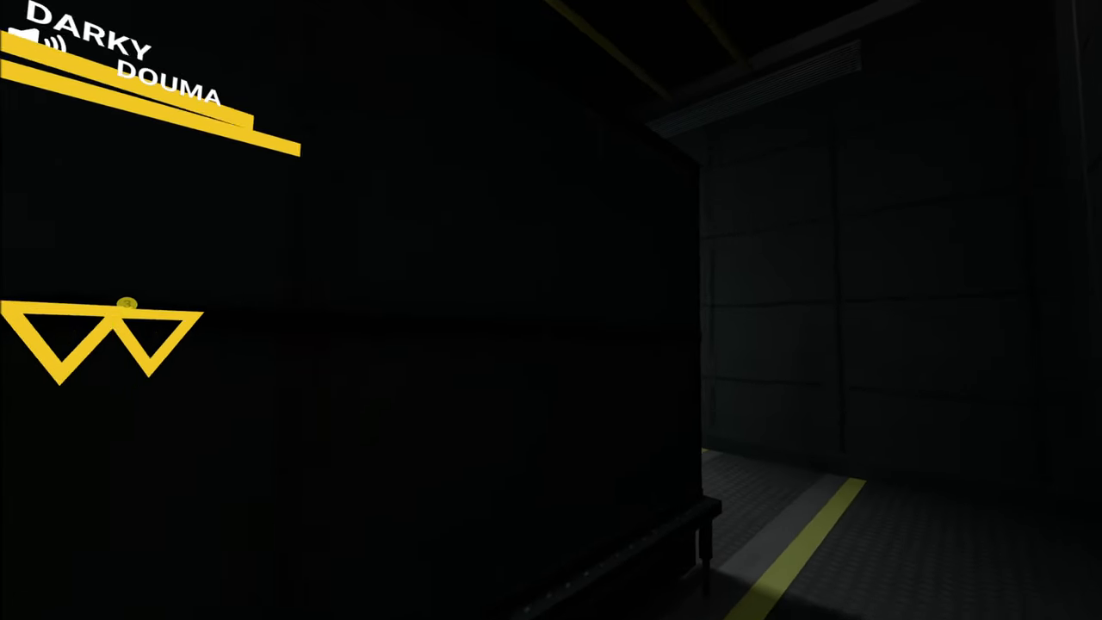
pyautogui.moveTo(551, 310)
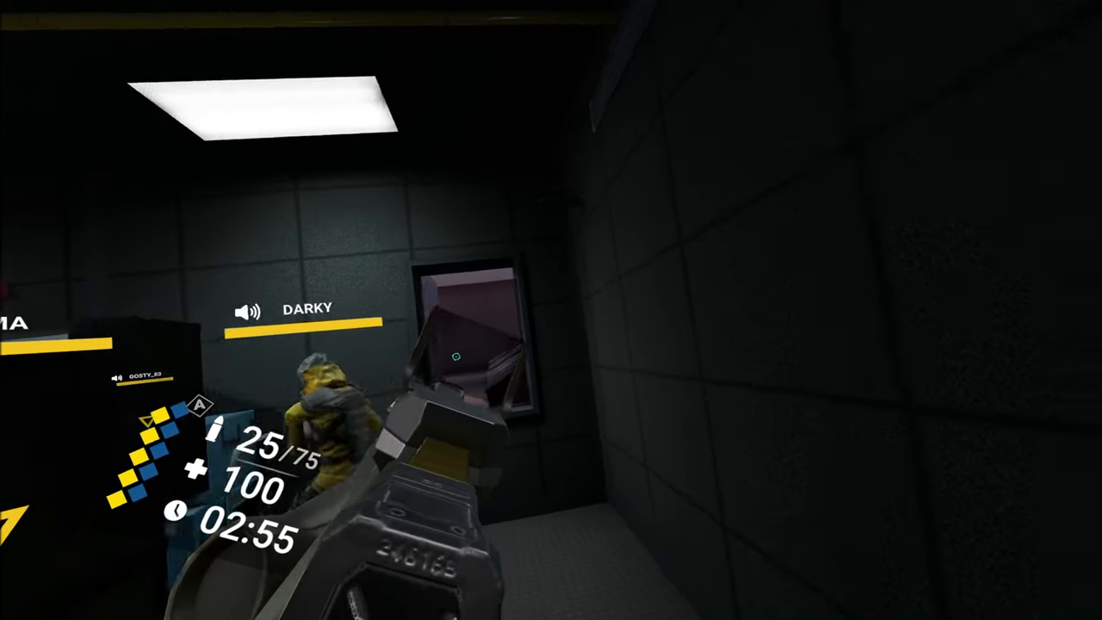
pyautogui.click(456, 357)
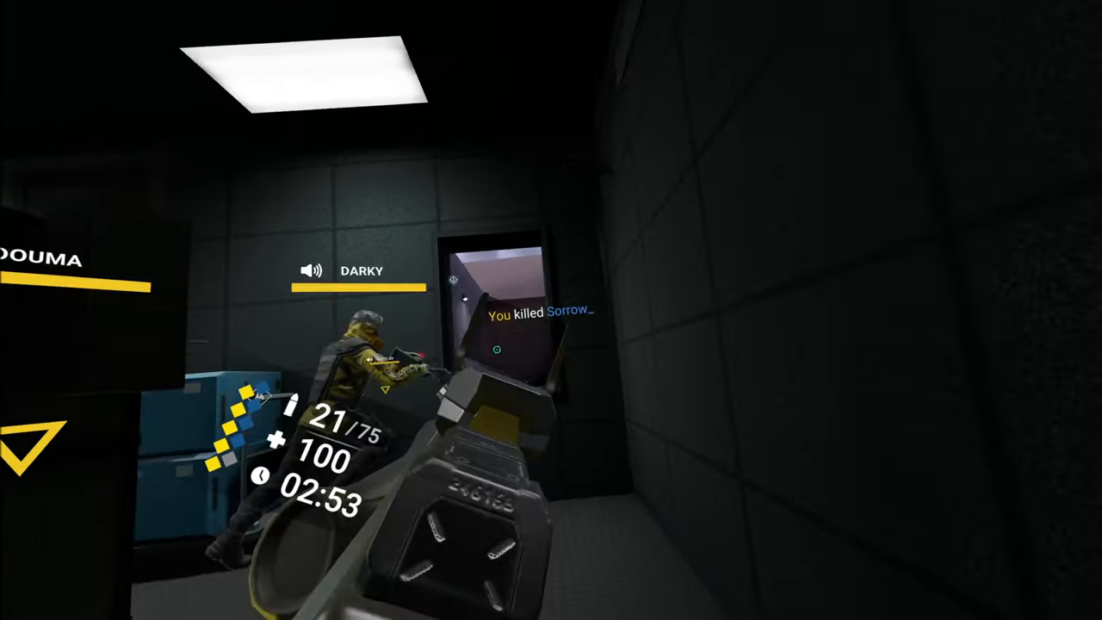
pyautogui.moveTo(551, 310)
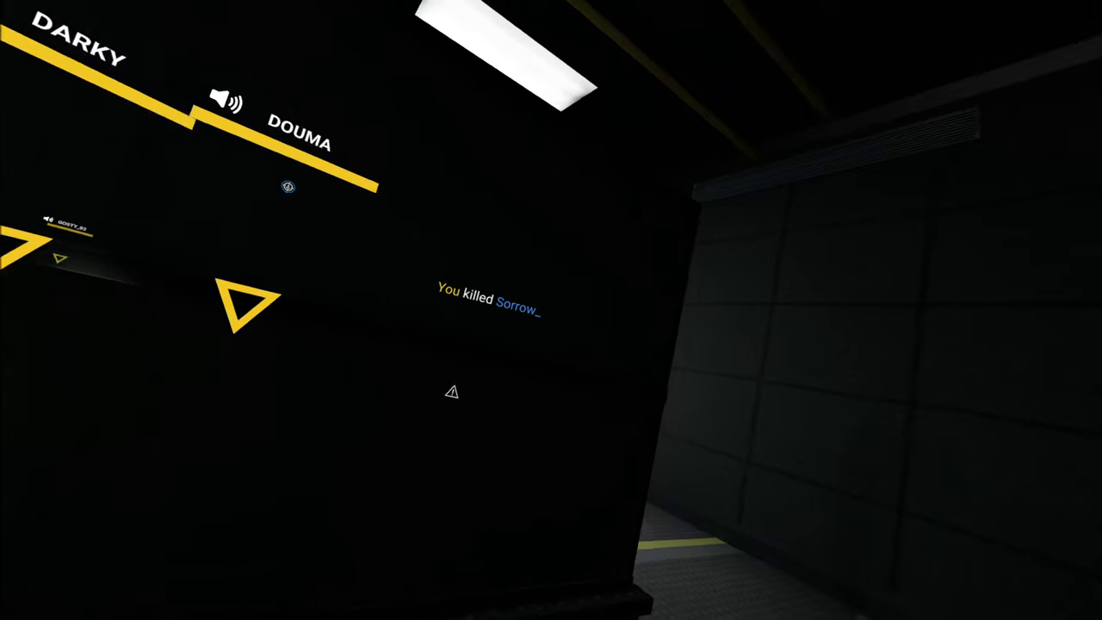